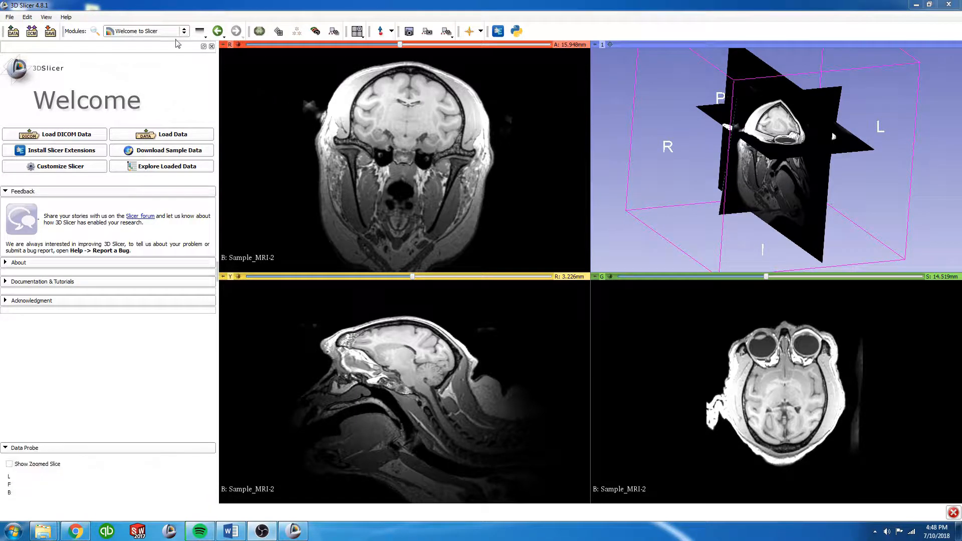
Switch from the welcome panel to the Markups module with an empty fiducial list F.
click(145, 31)
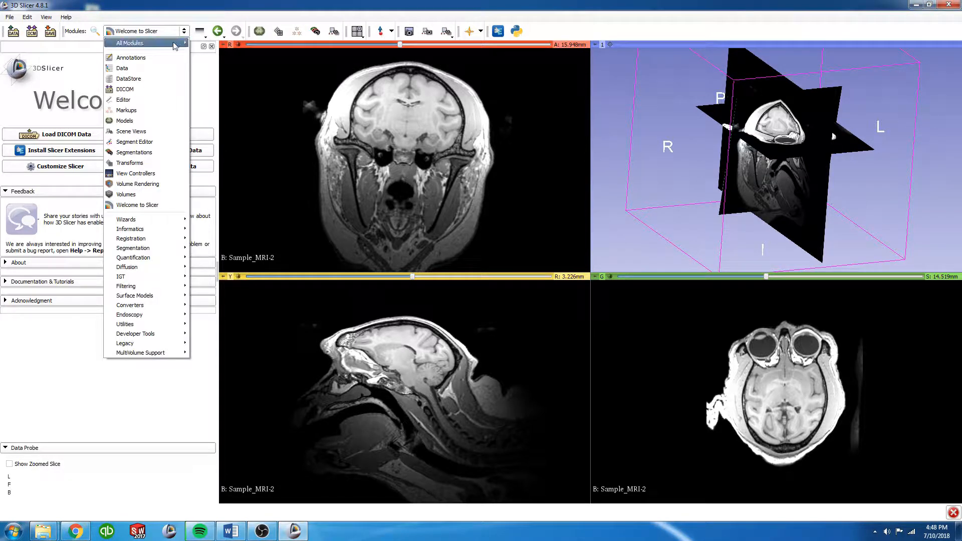
click(127, 110)
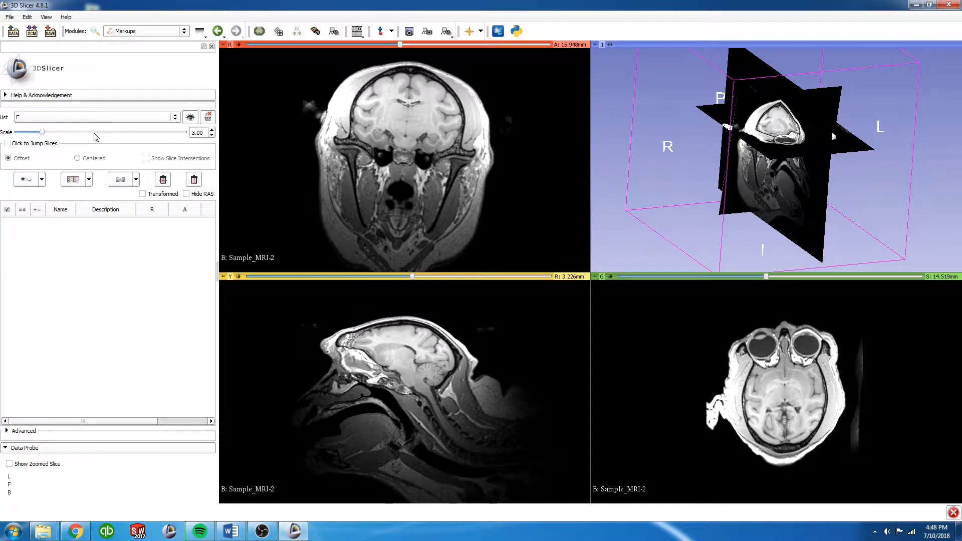
mouse_move(366, 94)
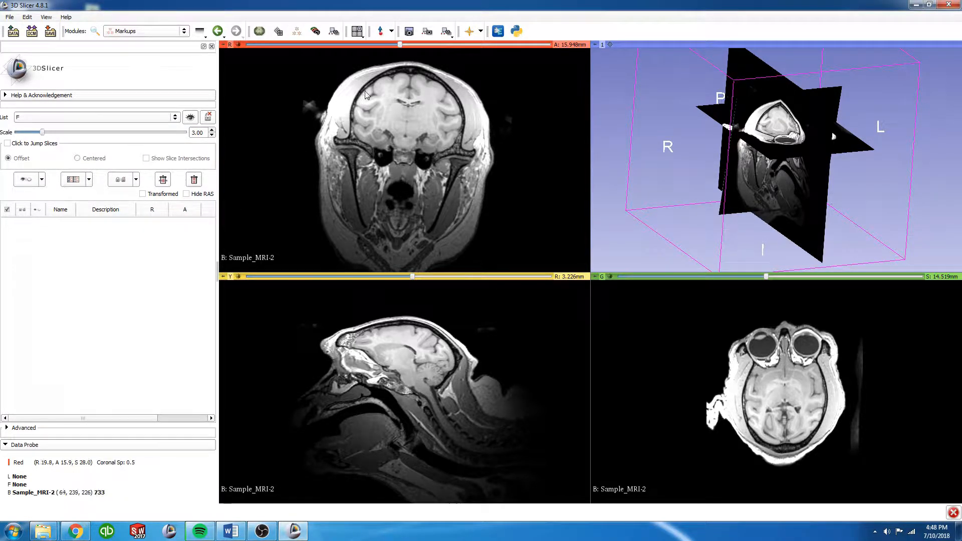
Scroll the coronal slice to show both ear bars and zoom the sagittal view onto the ear region.
drag(400, 44, 382, 44)
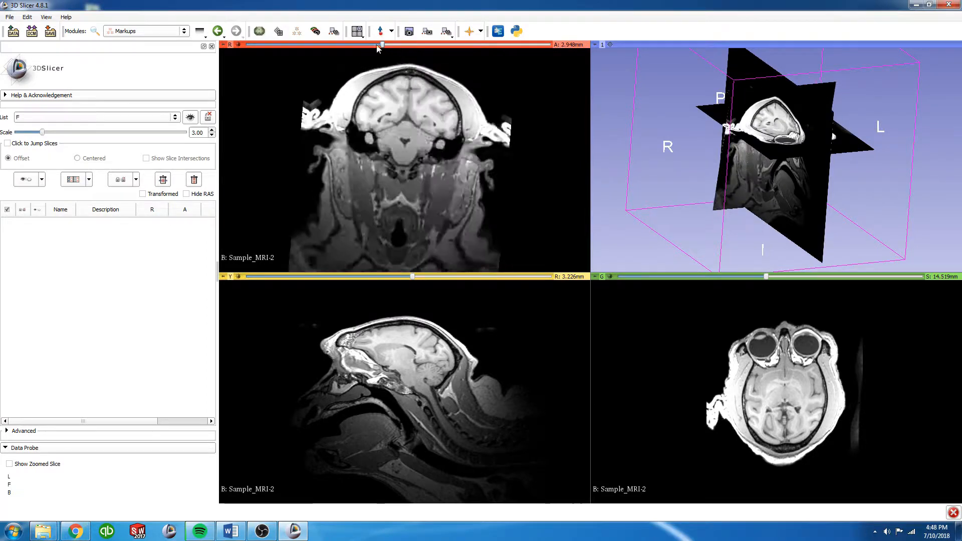
drag(381, 44, 388, 44)
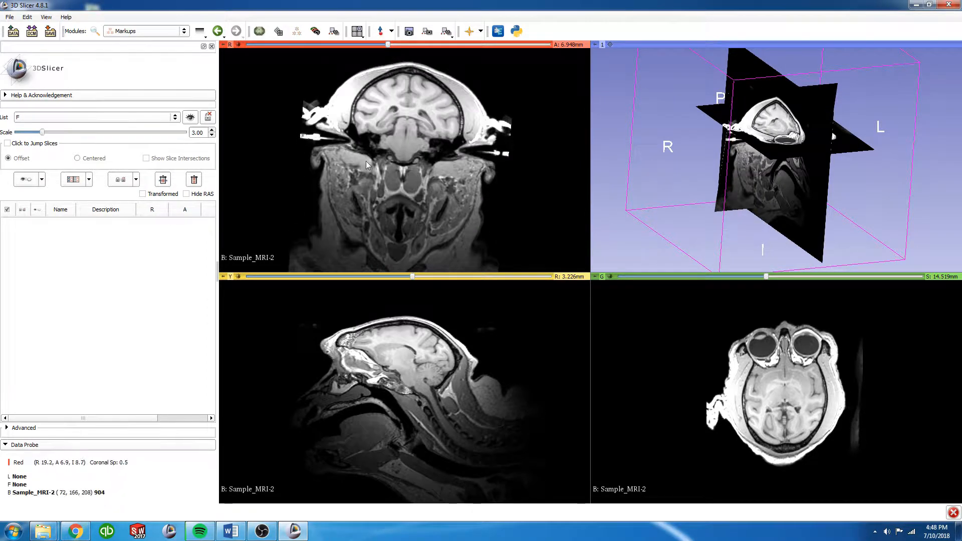
scroll(down, 3)
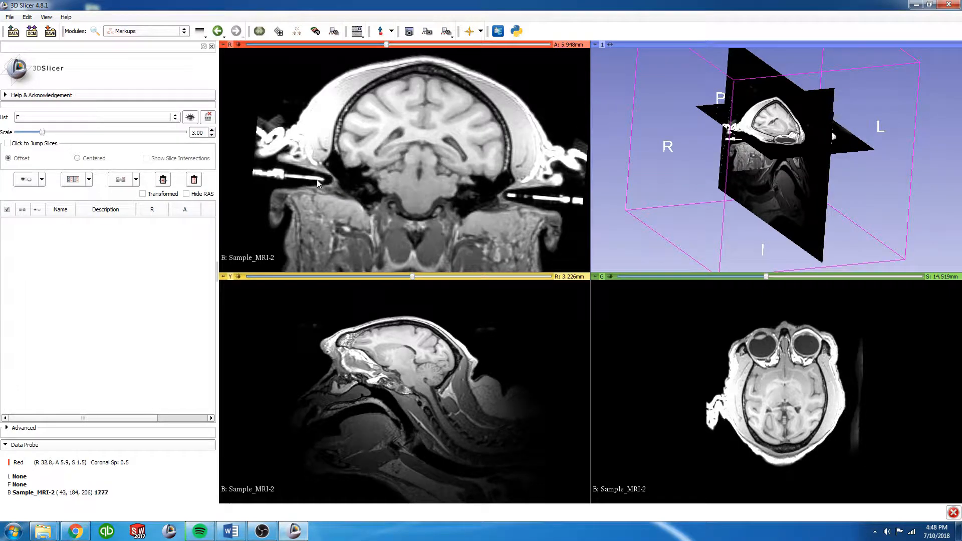
mouse_move(512, 202)
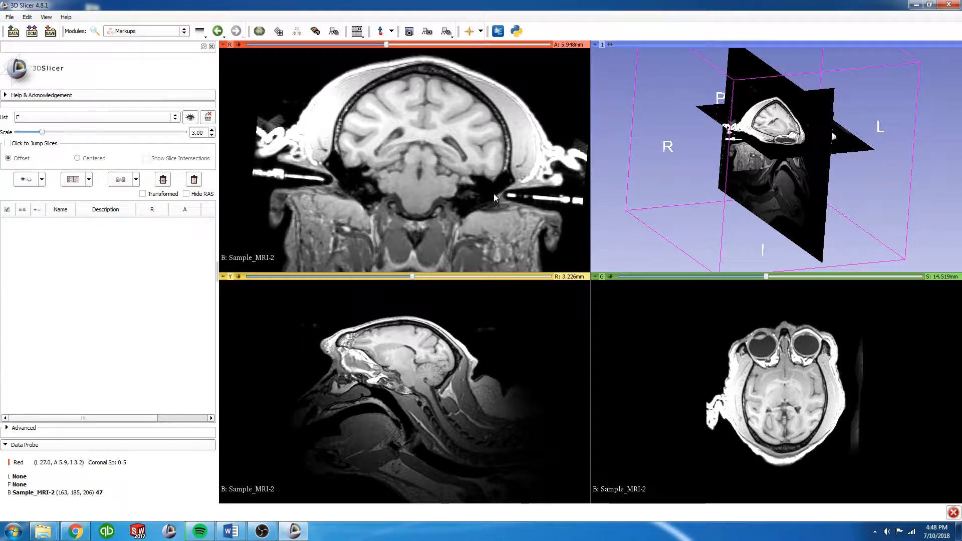
mouse_move(387, 173)
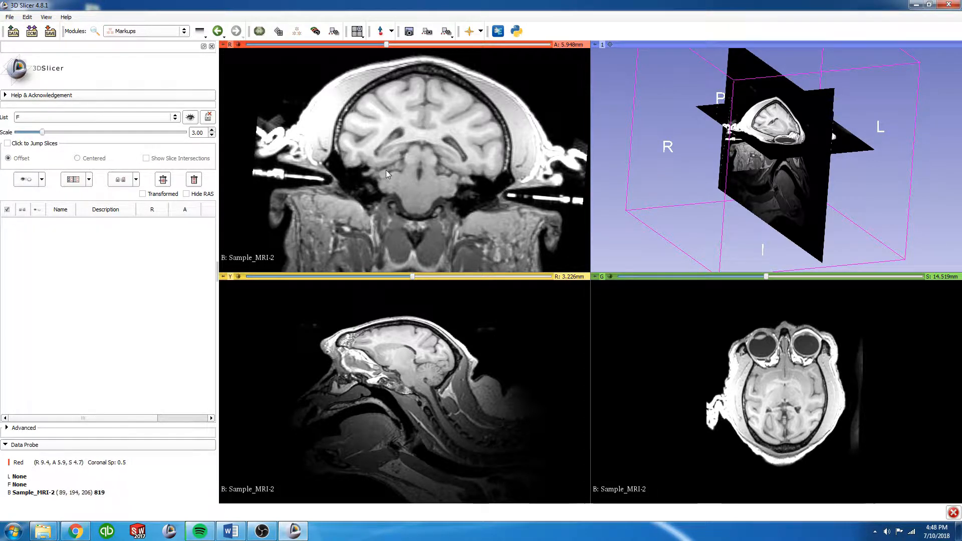
drag(411, 277, 442, 277)
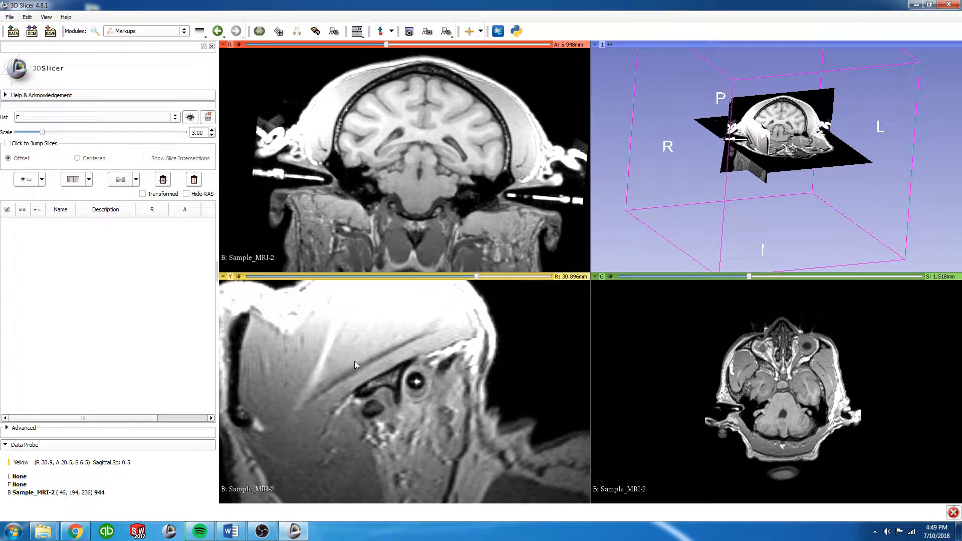
mouse_move(379, 67)
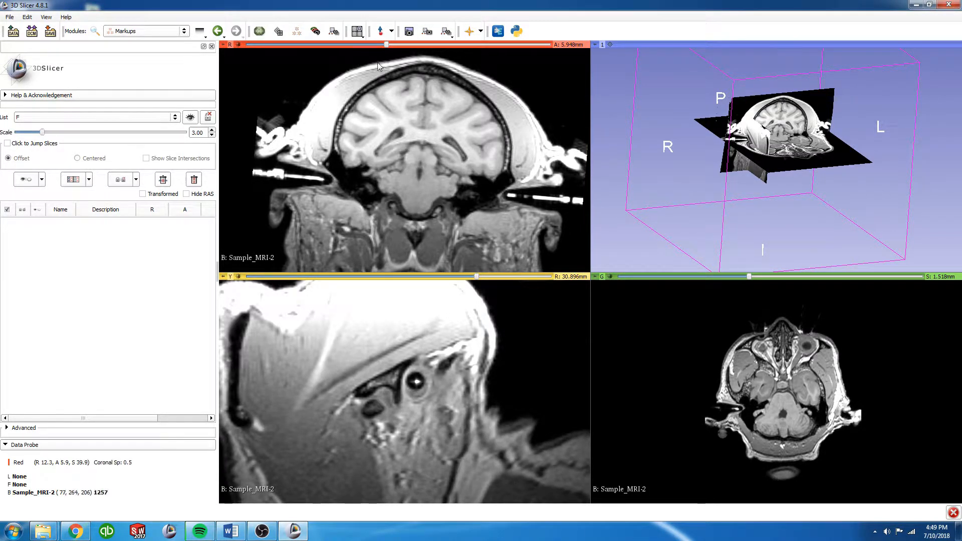
mouse_move(379, 31)
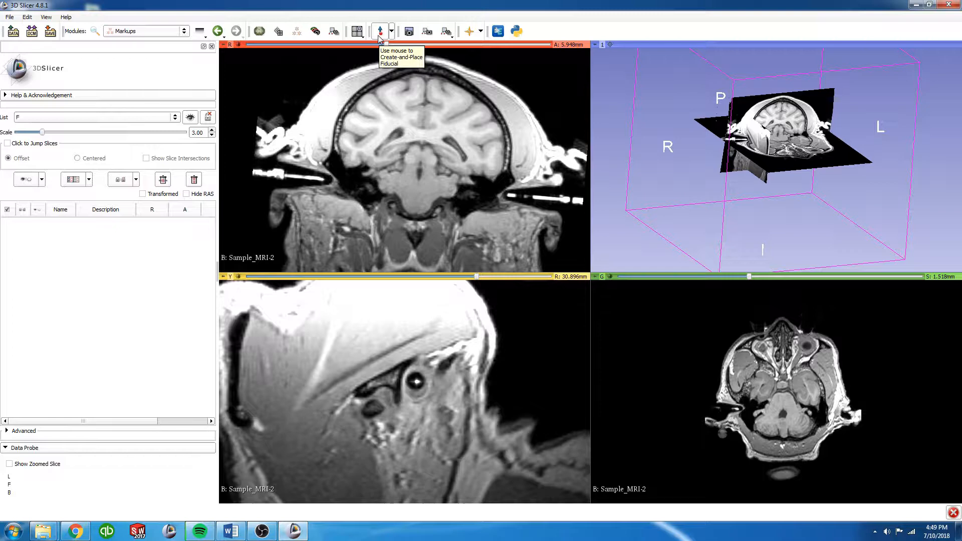
Place fiducial F-1 on the right ear bar tip, centre it in sagittal view, and lock it.
click(325, 187)
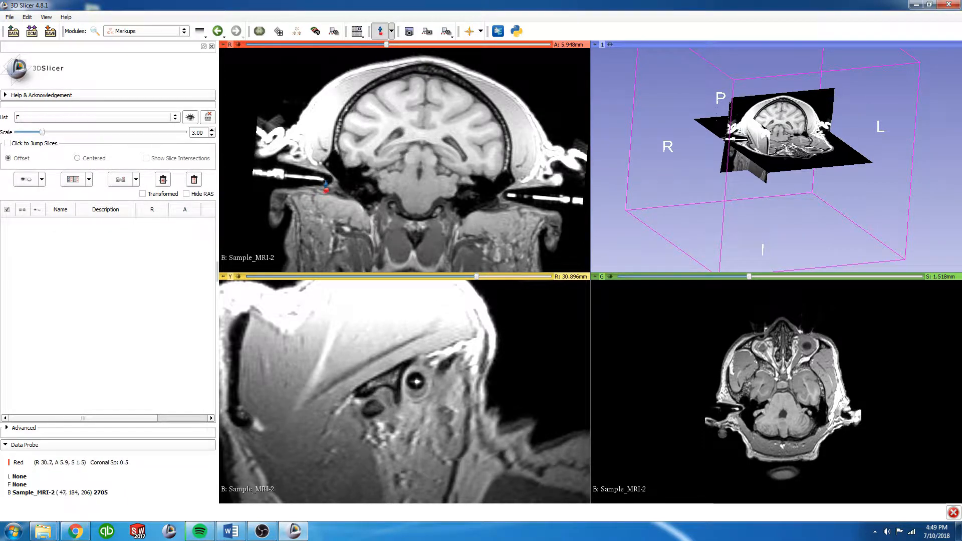
click(325, 185)
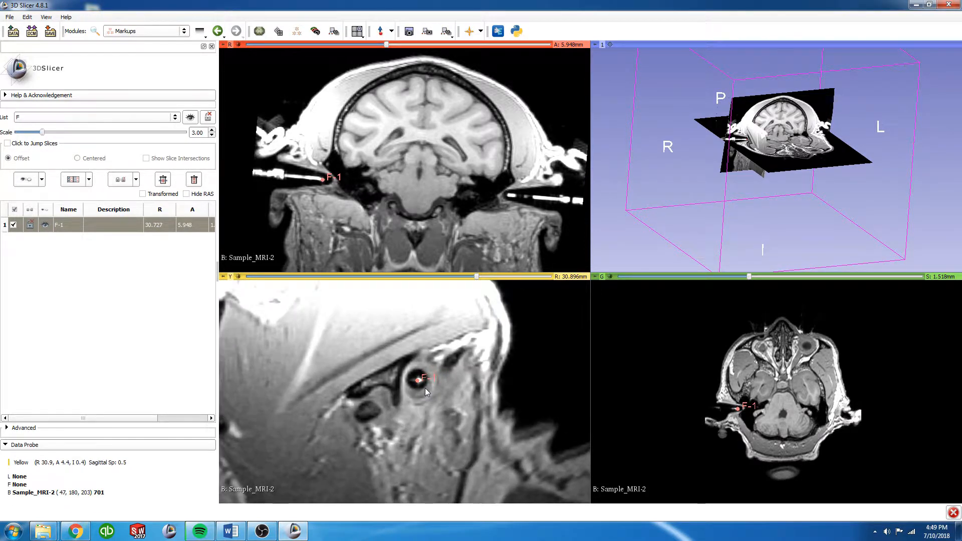
drag(423, 378, 420, 383)
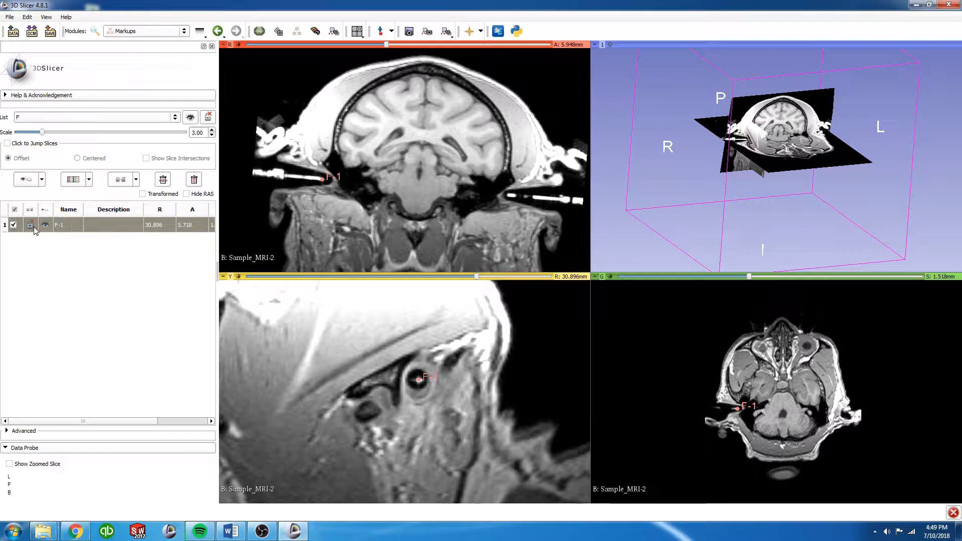
click(67, 224)
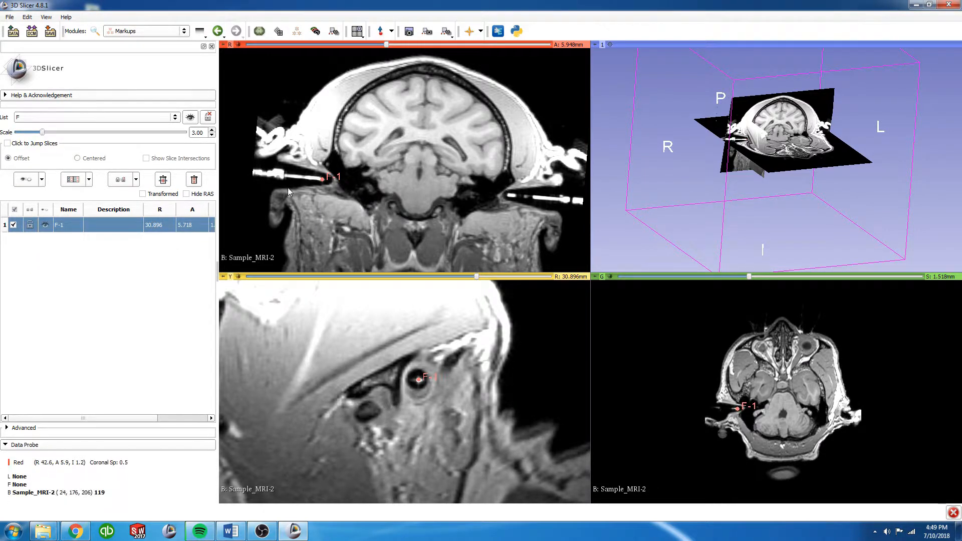
mouse_move(324, 184)
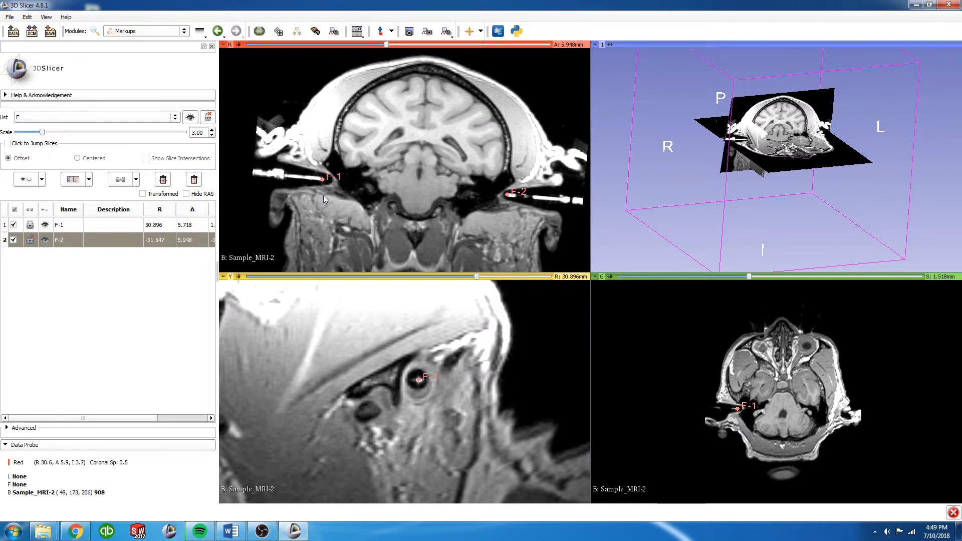
mouse_move(485, 243)
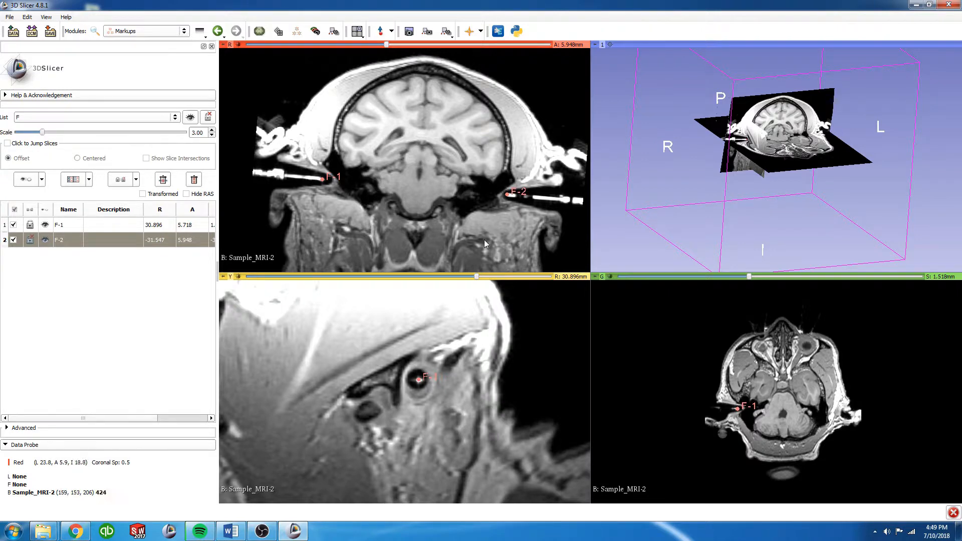
mouse_move(509, 204)
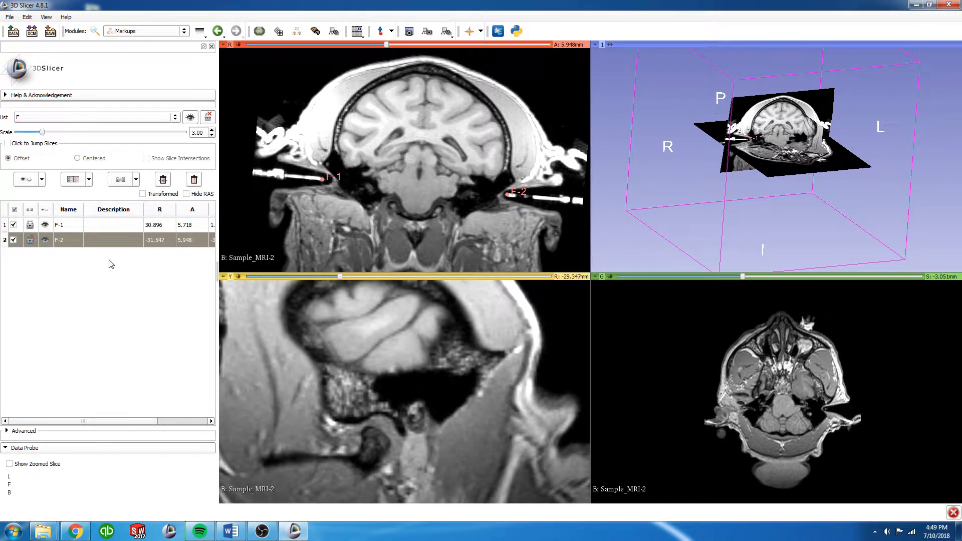
mouse_move(93, 242)
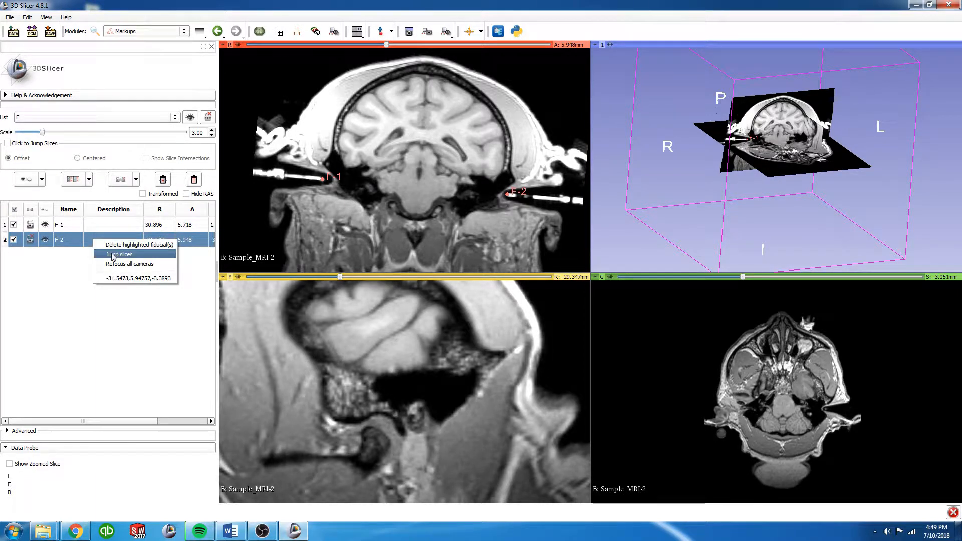
Jump all slice views to the newly placed ear-bar marker F-2.
click(119, 254)
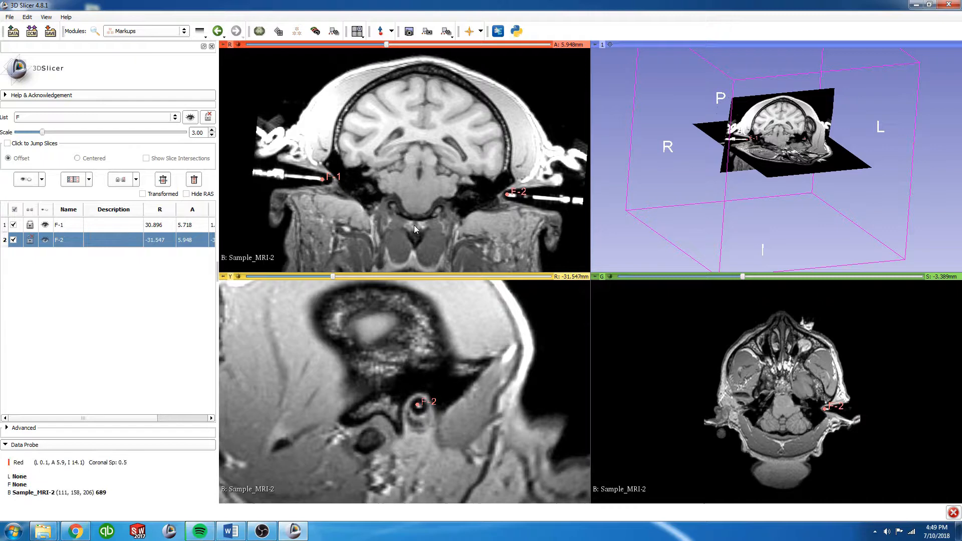
mouse_move(420, 411)
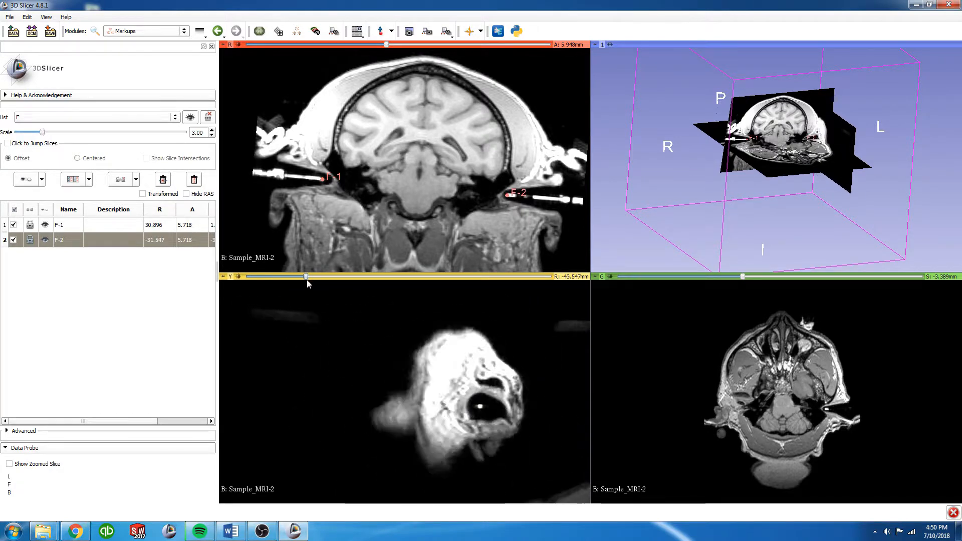
Place F-3 and F-4 on the two eye bars in the sagittal slice and lock F-4.
drag(306, 276, 347, 277)
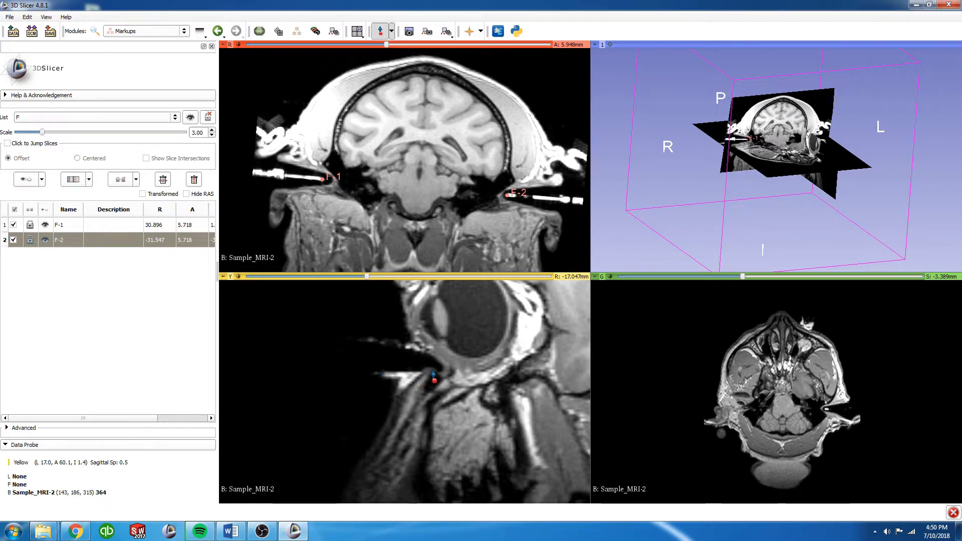
click(433, 371)
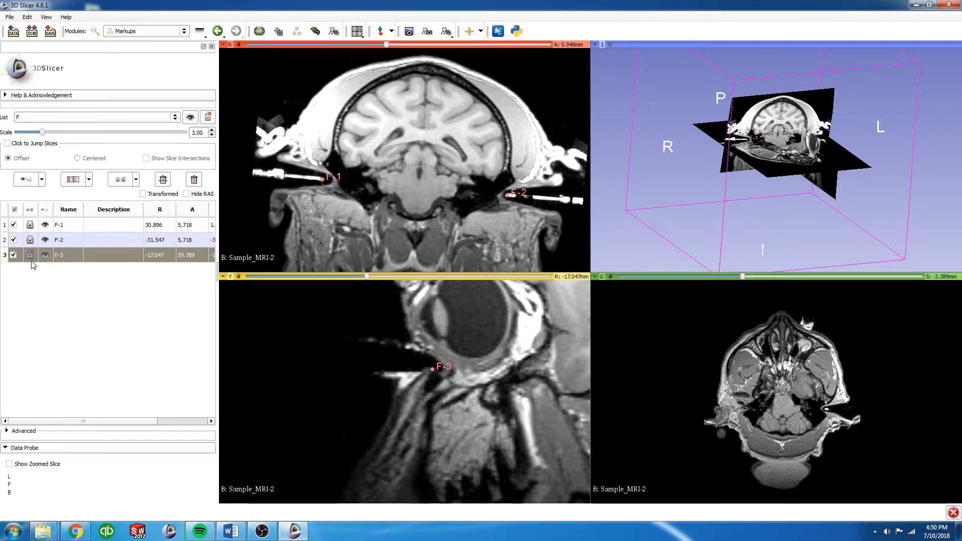
drag(368, 276, 389, 276)
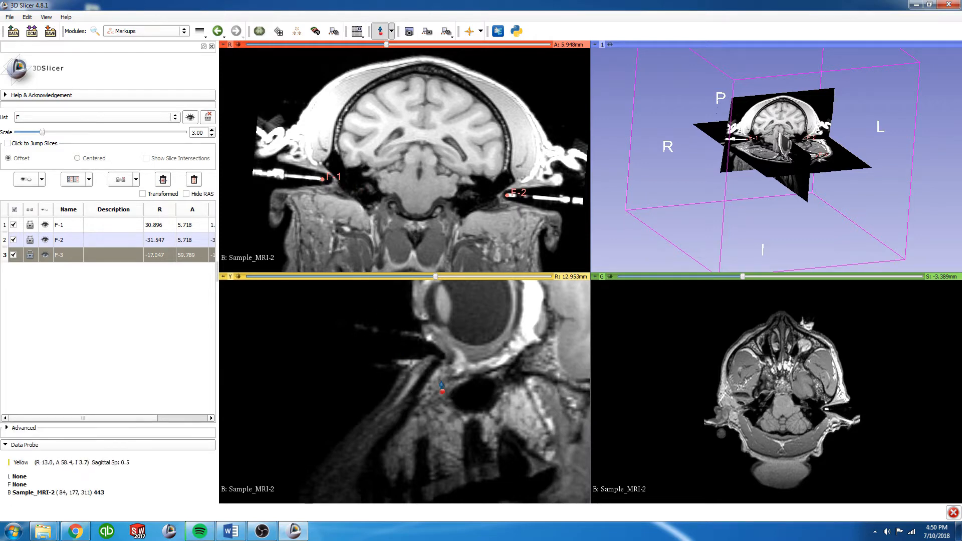
click(442, 391)
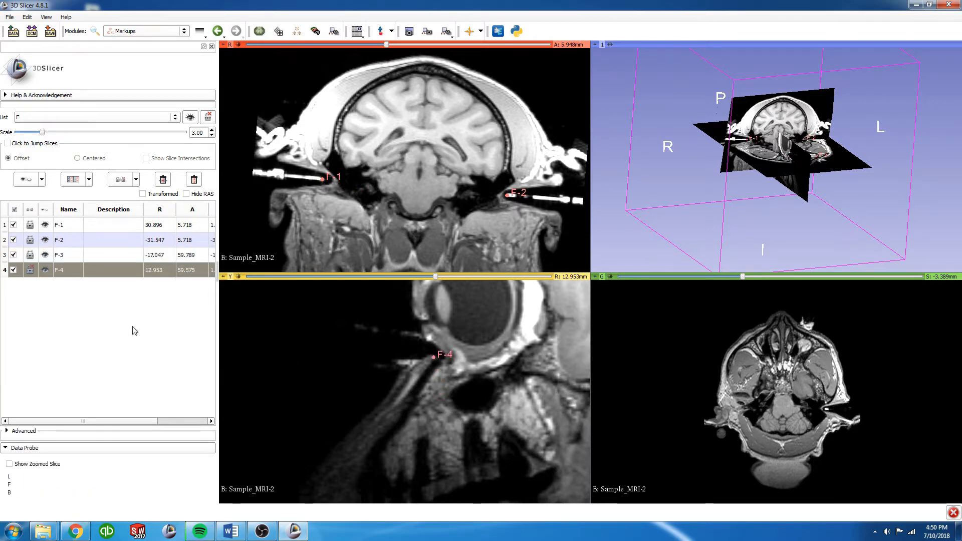
click(32, 270)
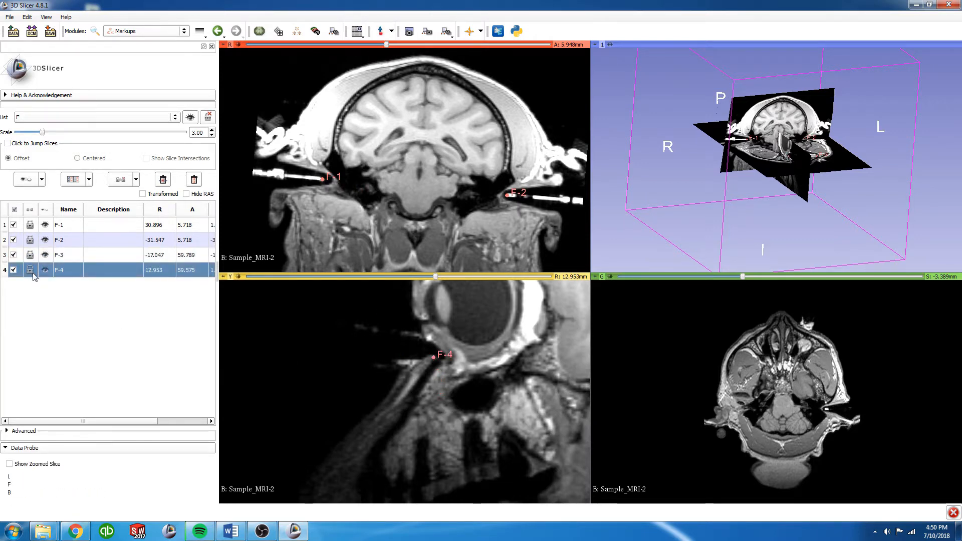
mouse_move(18, 434)
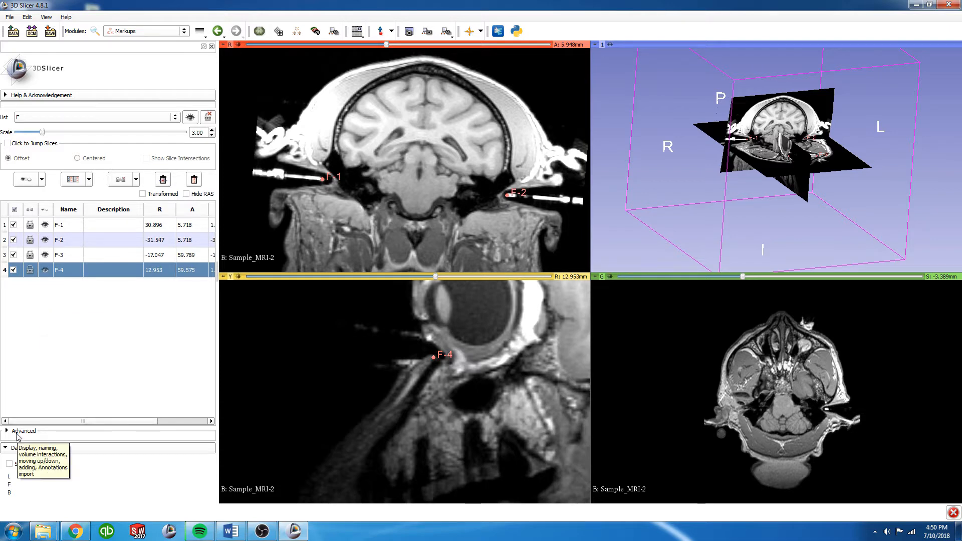
Expand the Advanced display settings and turn on 2D Projection for the fiducials.
click(23, 429)
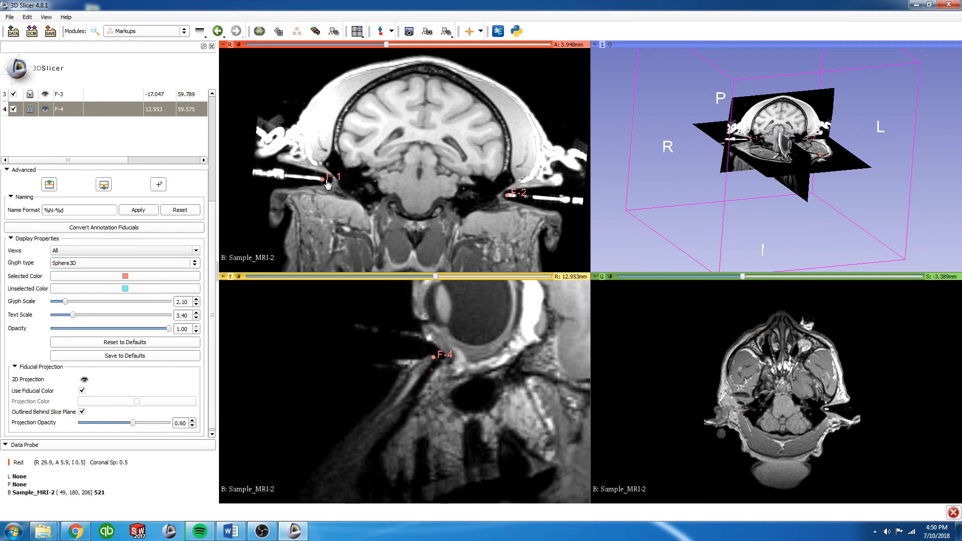
mouse_move(336, 233)
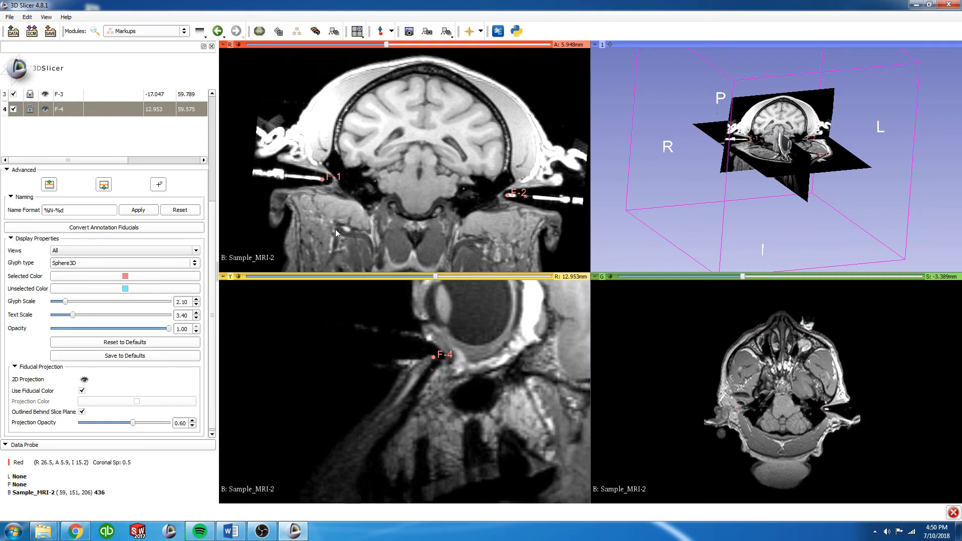
click(23, 445)
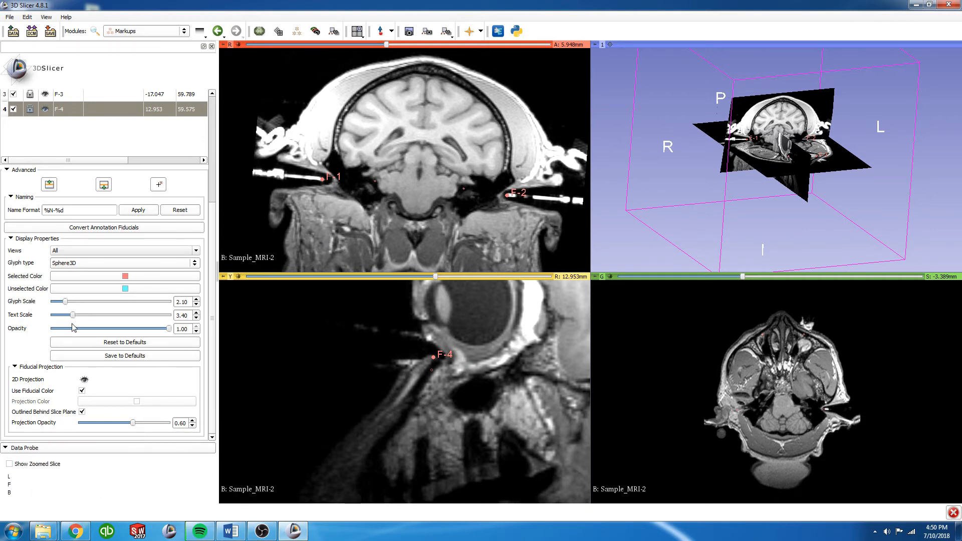